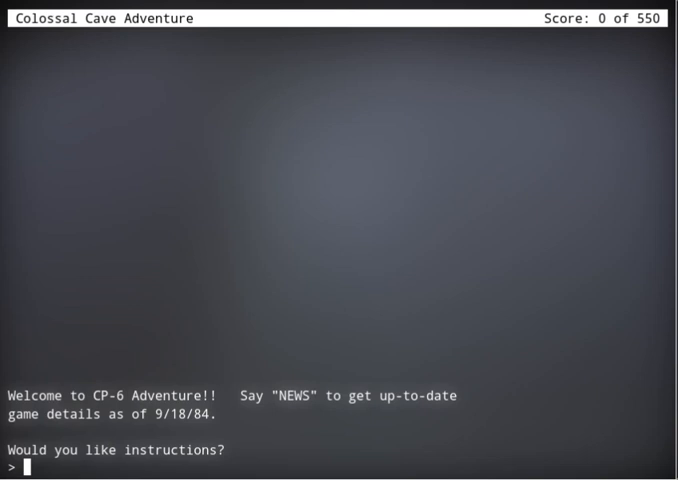
{"action": "type", "text": "news"}
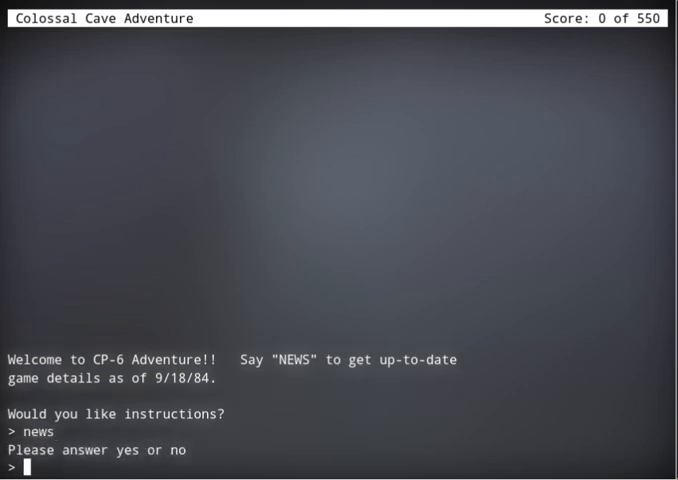
{"action": "type", "text": "ye"}
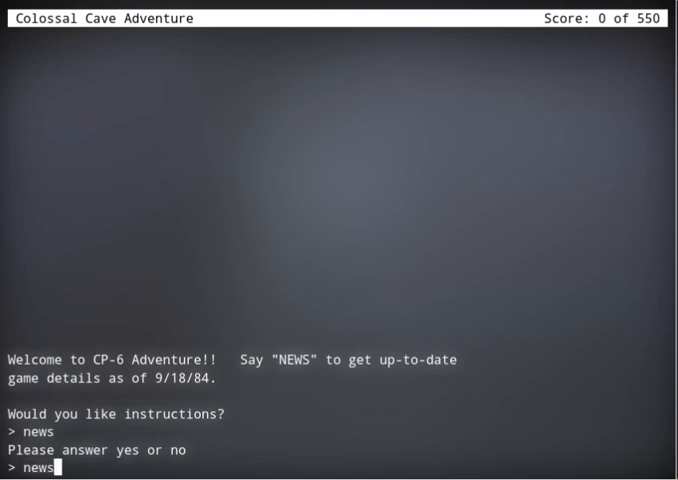
{"action": "type", "text": "NEWS"}
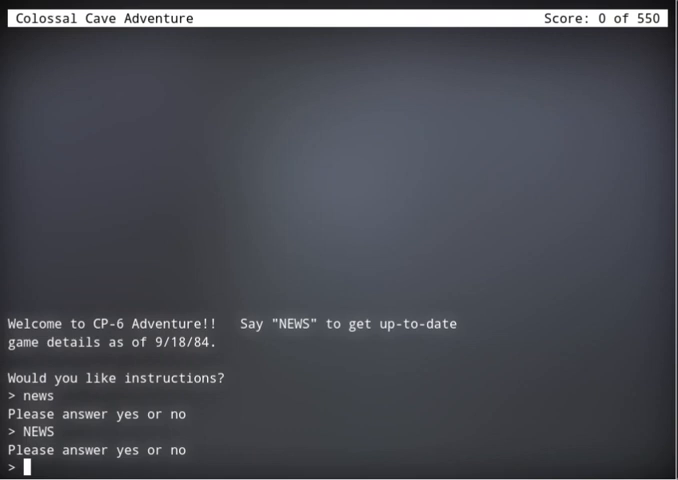
{"action": "type", "text": "Yes"}
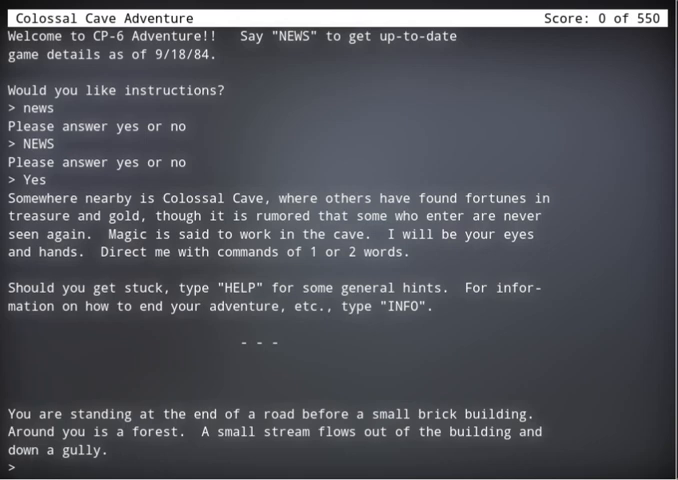
{"action": "type", "text": "I"}
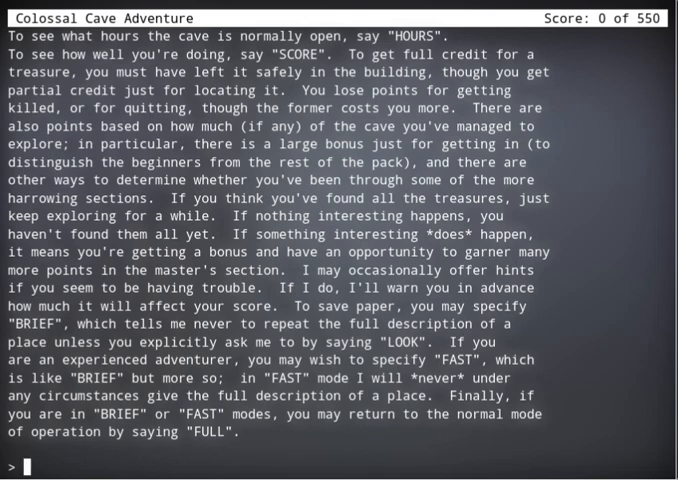
{"action": "type", "text": "go back"}
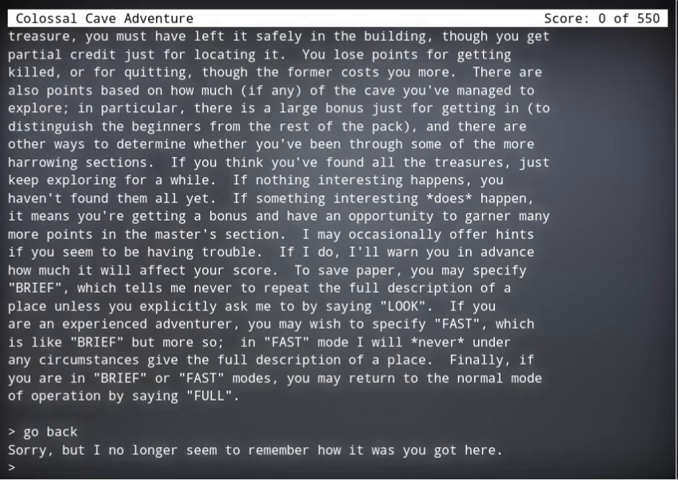
{"action": "type", "text": "s"}
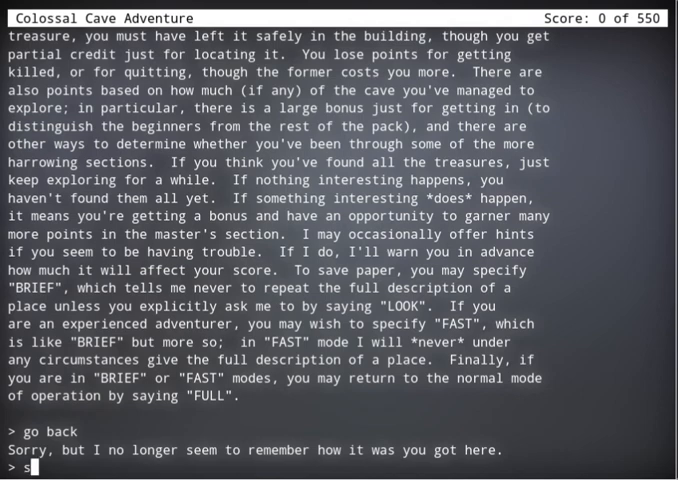
{"action": "type", "text": "tart"}
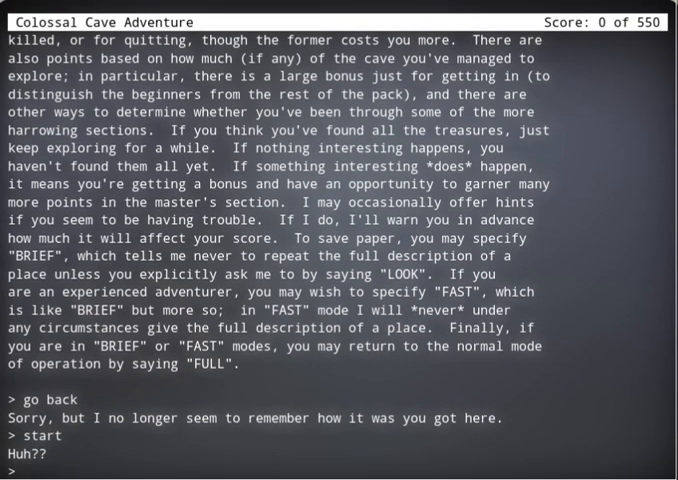
{"action": "type", "text": "restart"}
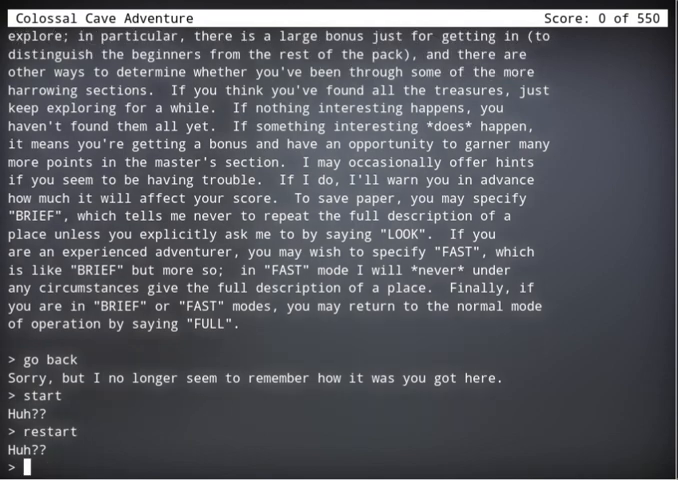
{"action": "type", "text": "RESTORE"}
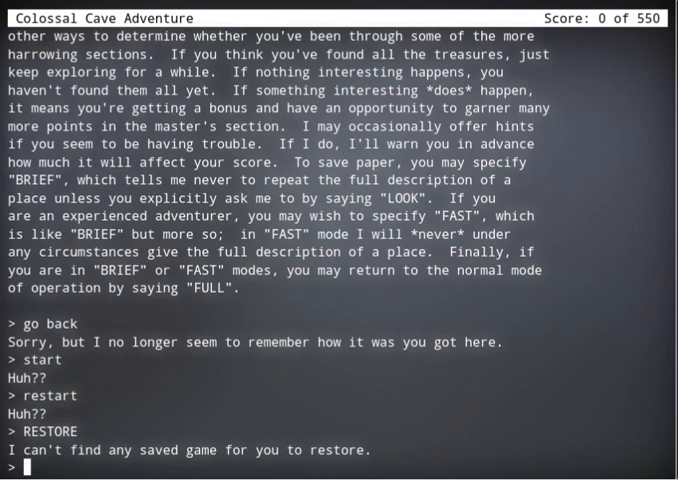
{"action": "type", "text": "Go"}
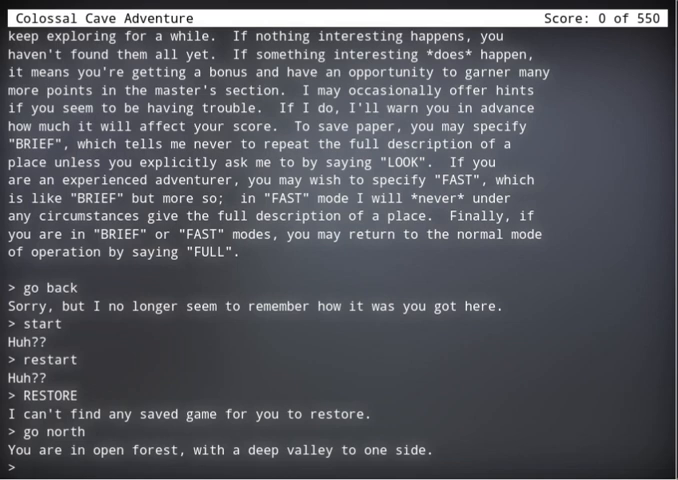
{"action": "type", "text": "go va"}
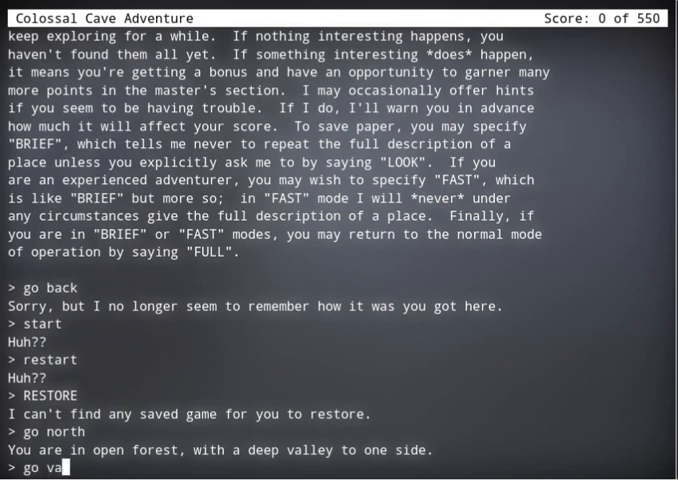